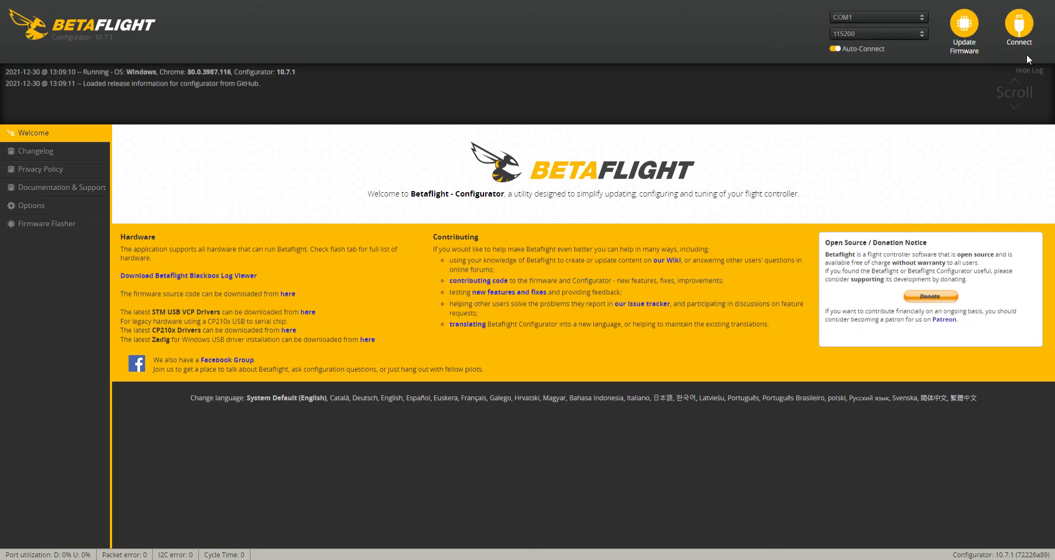
{"action": "mouse_move", "coordinate": [990, 96]}
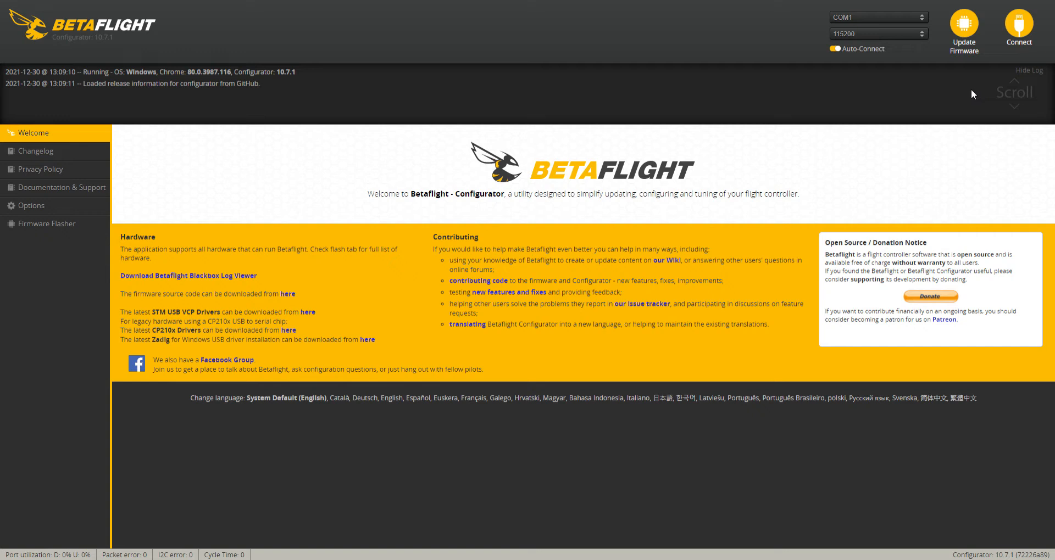
{"action": "mouse_move", "coordinate": [911, 83]}
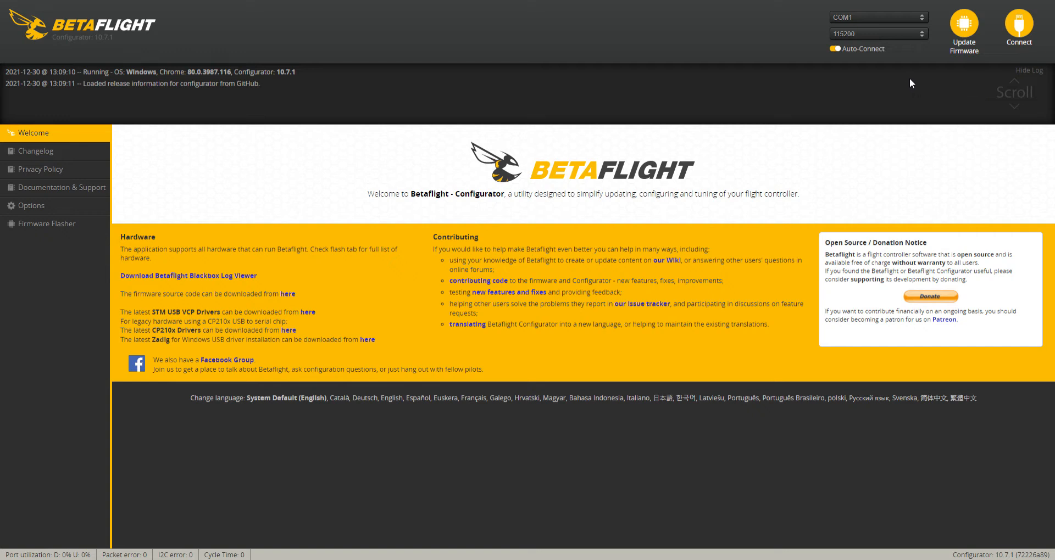
{"action": "mouse_move", "coordinate": [987, 74]}
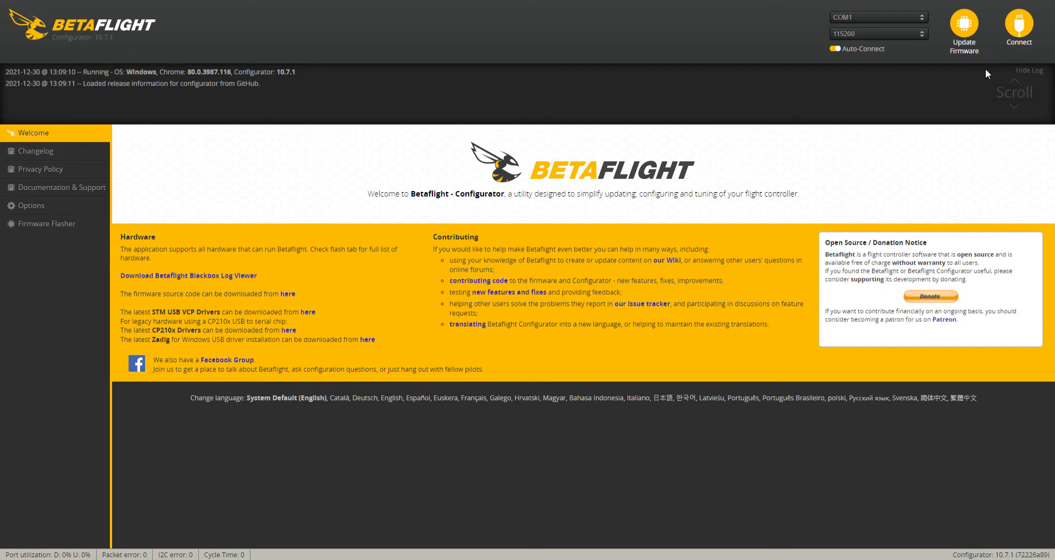
Connect to the MATEKF411RX board after one aborted attempt, then switch to the CLI tab.
{"action": "left_click", "coordinate": [1018, 25]}
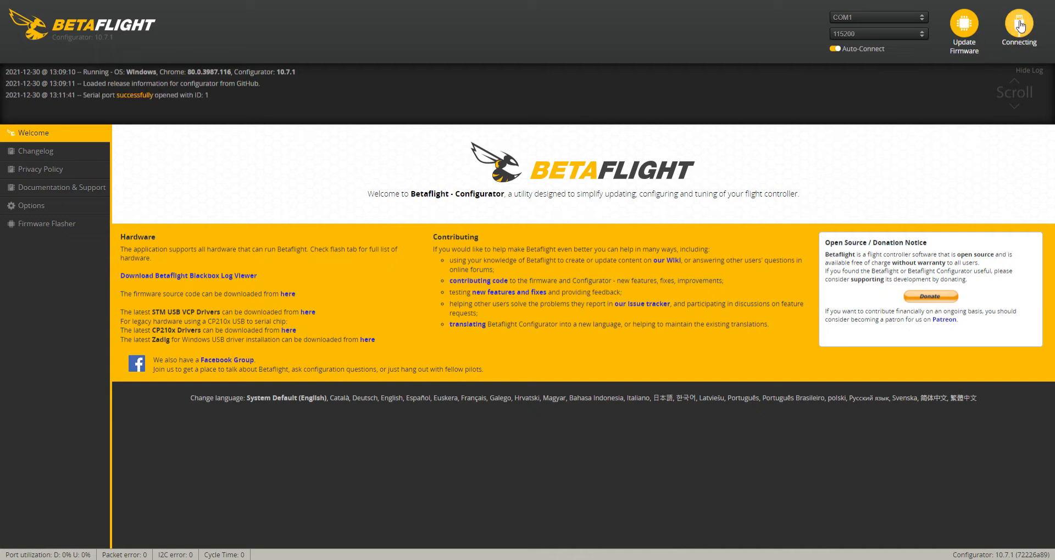
{"action": "left_click", "coordinate": [1018, 27]}
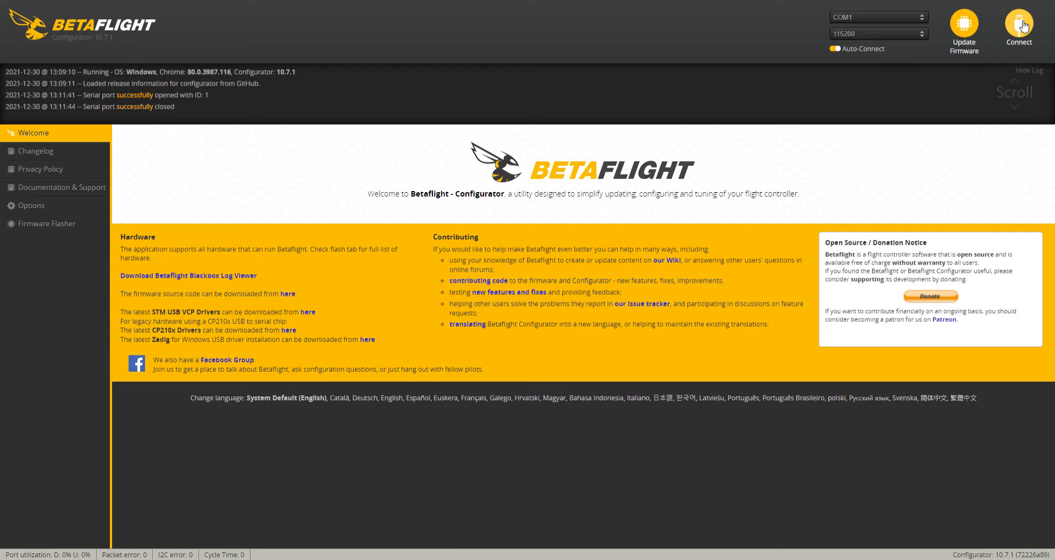
{"action": "mouse_move", "coordinate": [1023, 23]}
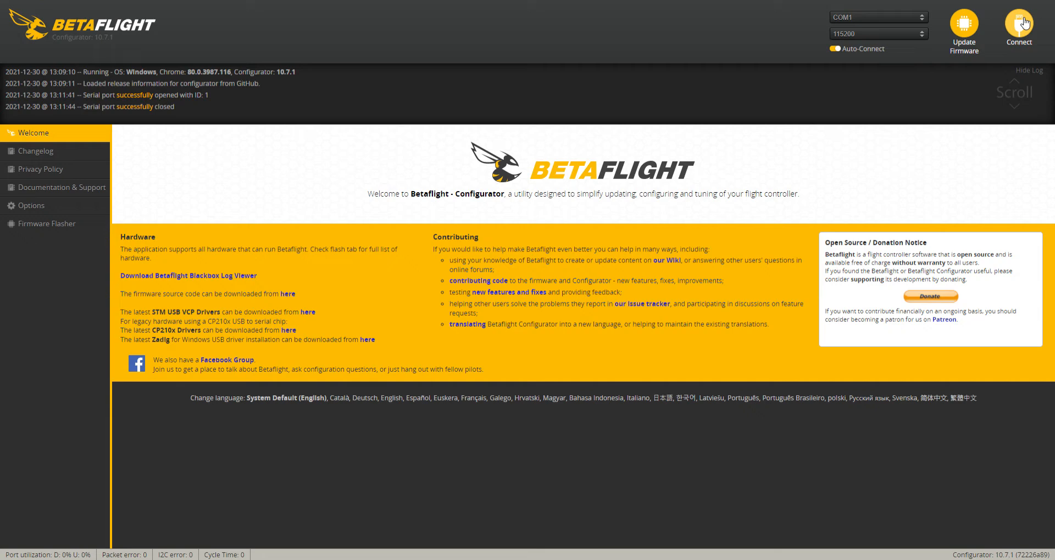
{"action": "left_click", "coordinate": [1018, 27]}
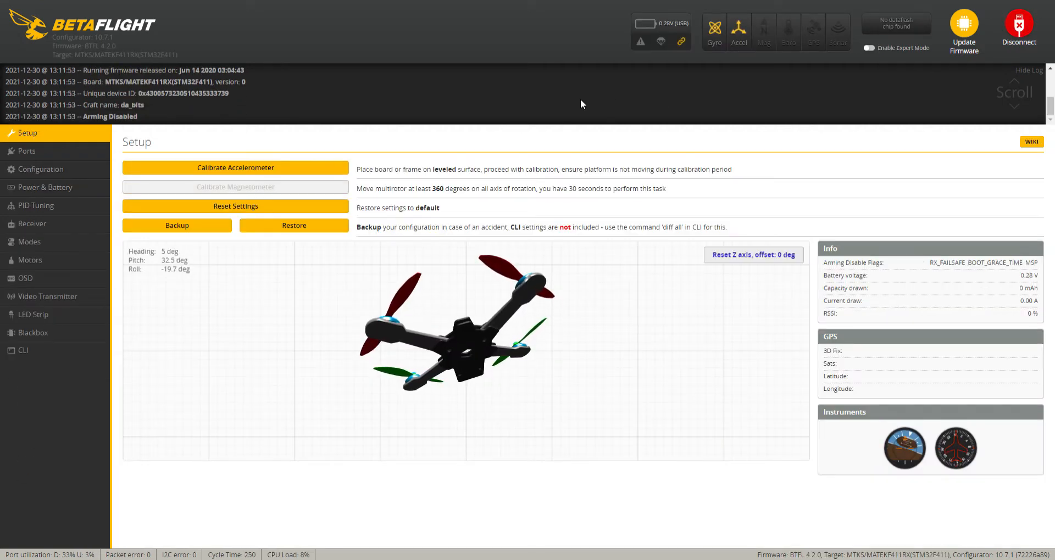
{"action": "mouse_move", "coordinate": [564, 105]}
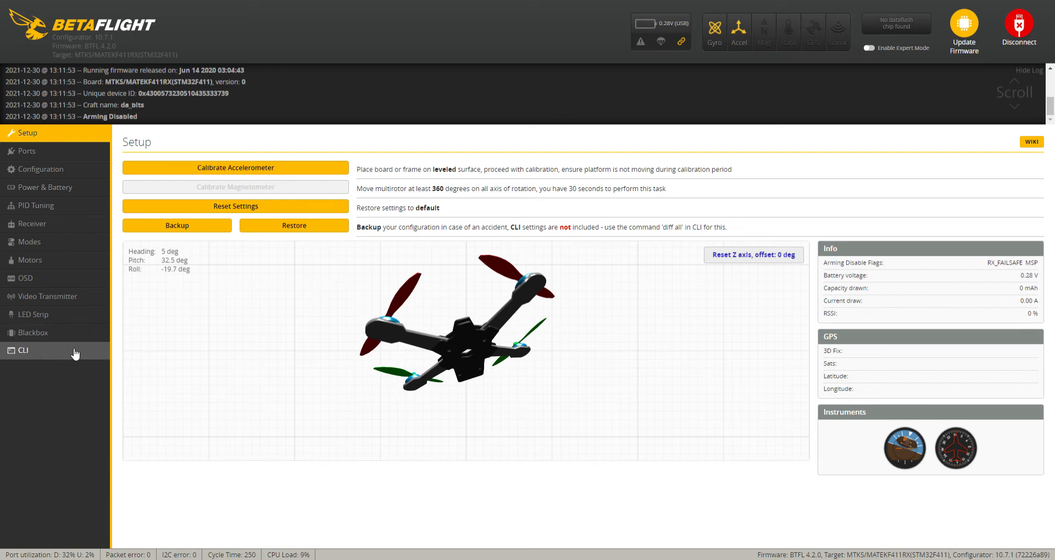
{"action": "left_click", "coordinate": [22, 350]}
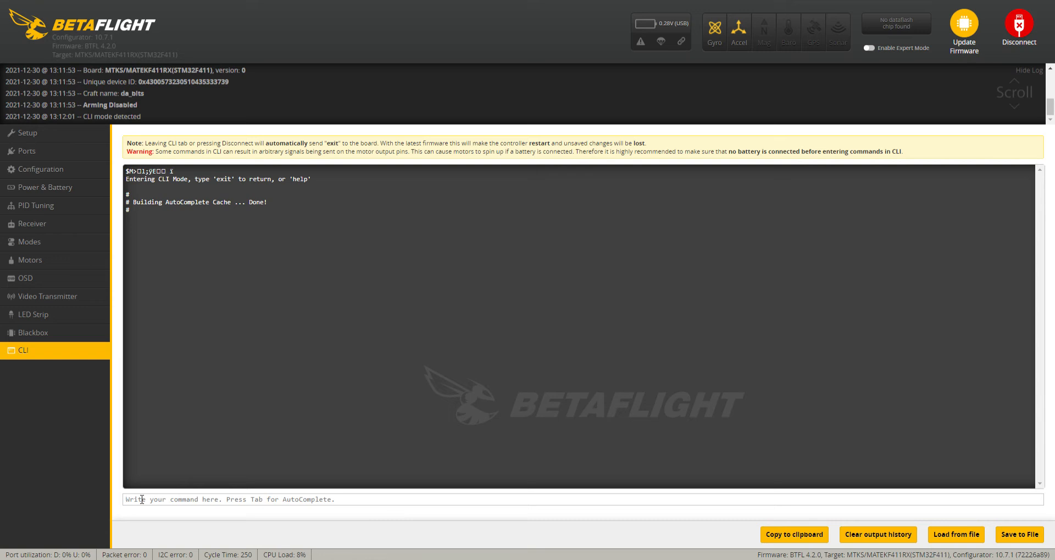
Enter the 'dump all' command in the CLI to list every setting.
{"action": "type", "text": "D"}
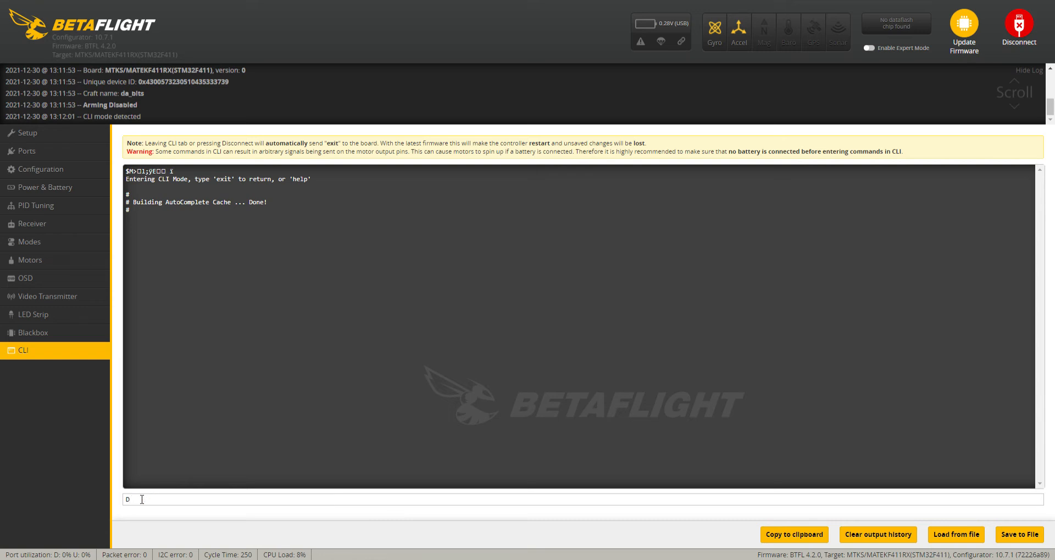
{"action": "type", "text": "ump a"}
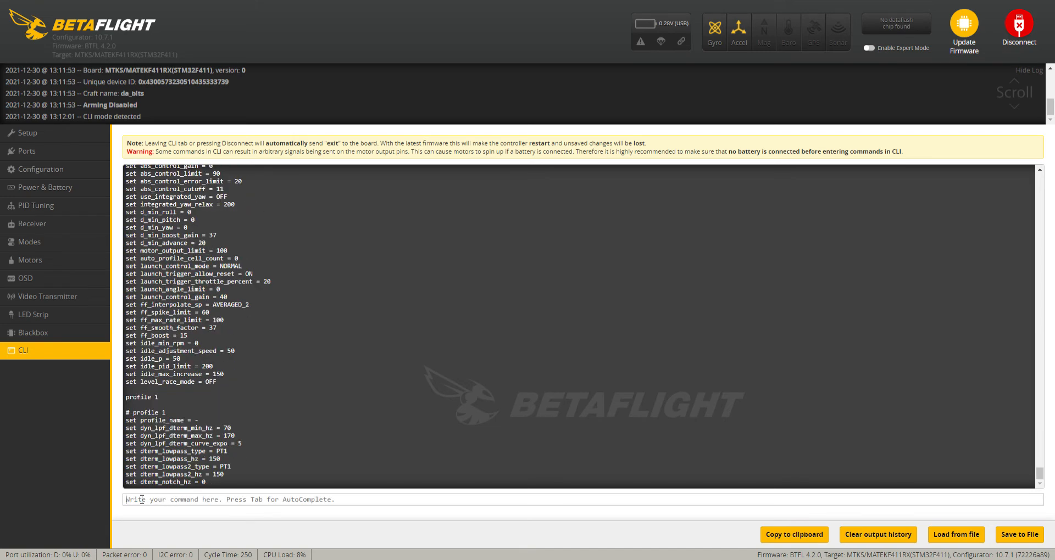
{"action": "scroll", "scroll_direction": "down", "scroll_amount": 3}
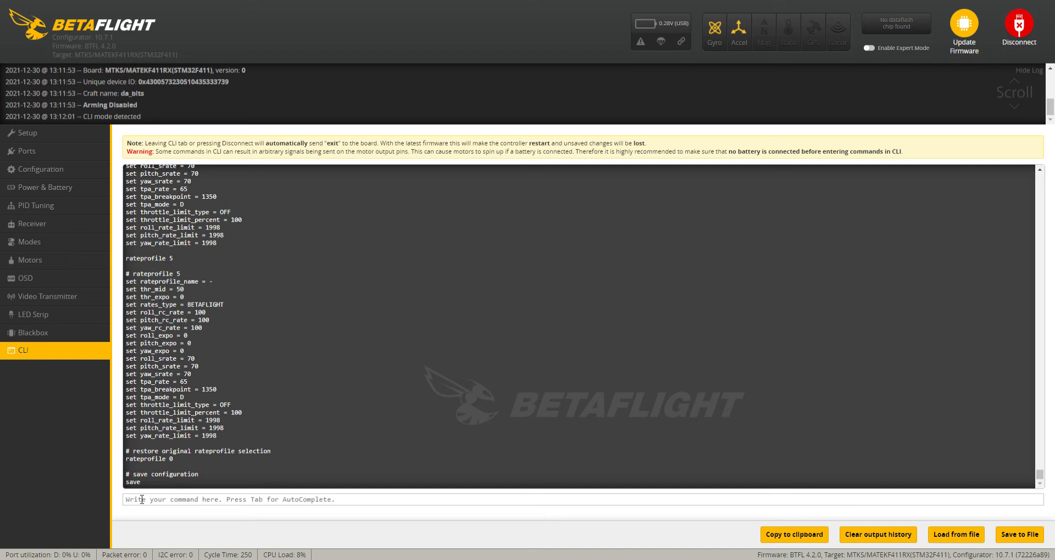
{"action": "mouse_move", "coordinate": [655, 412]}
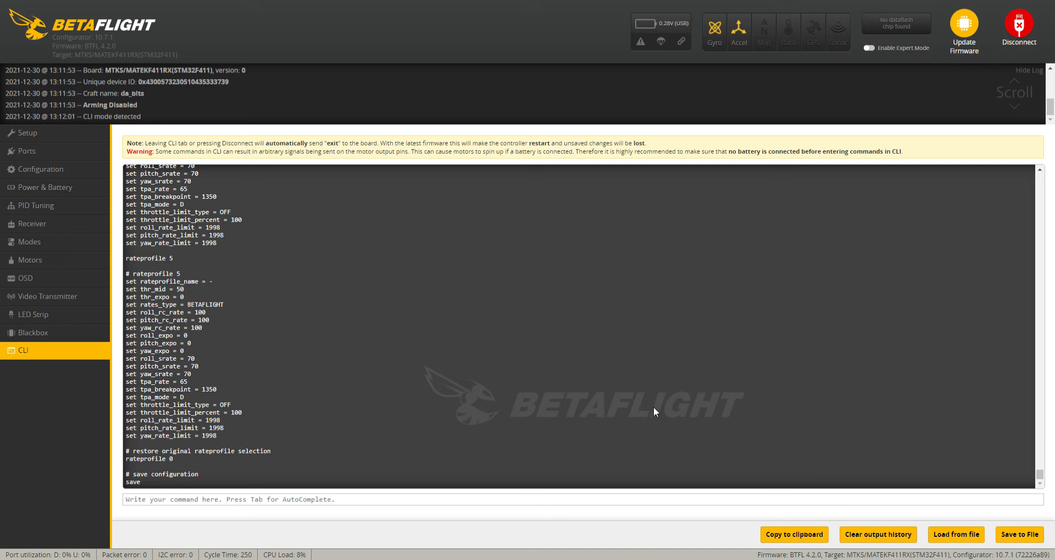
{"action": "mouse_move", "coordinate": [1018, 534]}
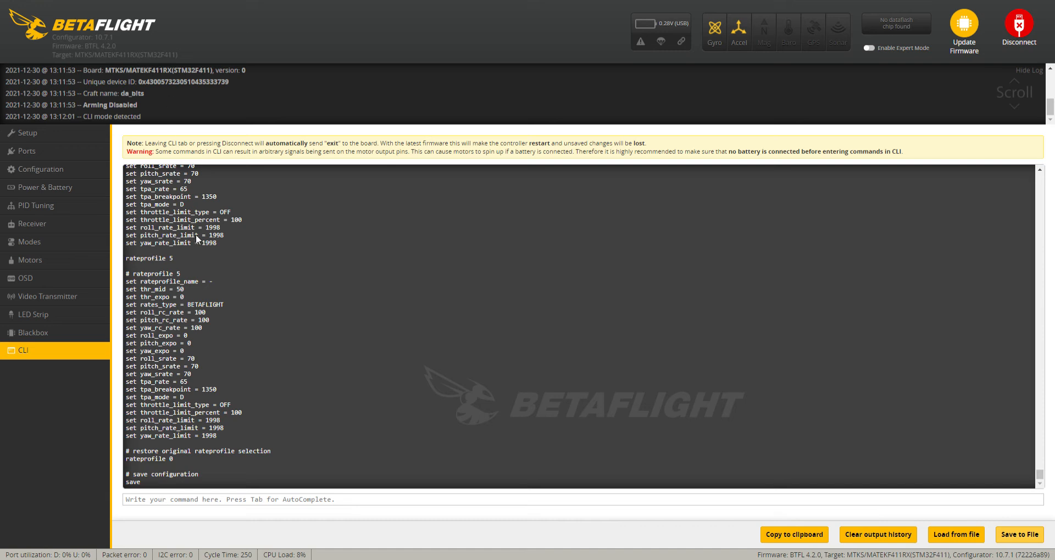
{"action": "mouse_move", "coordinate": [86, 260]}
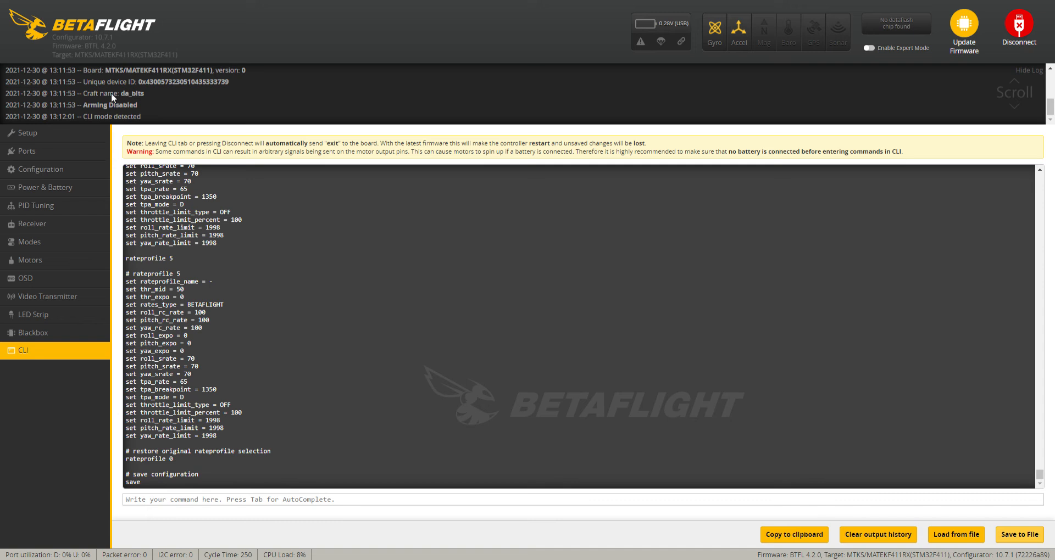
{"action": "mouse_move", "coordinate": [168, 171]}
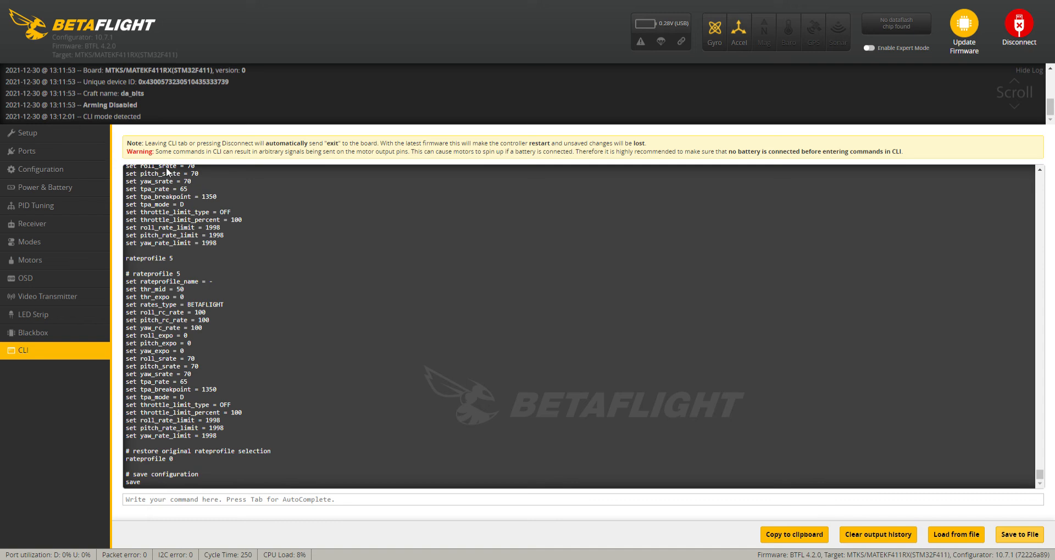
{"action": "mouse_move", "coordinate": [309, 281]}
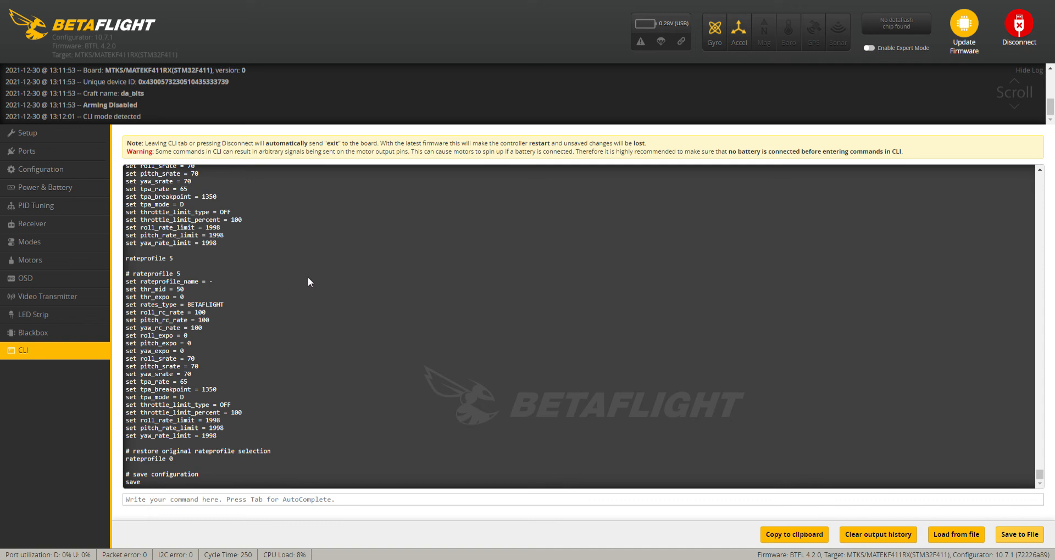
{"action": "mouse_move", "coordinate": [242, 165]}
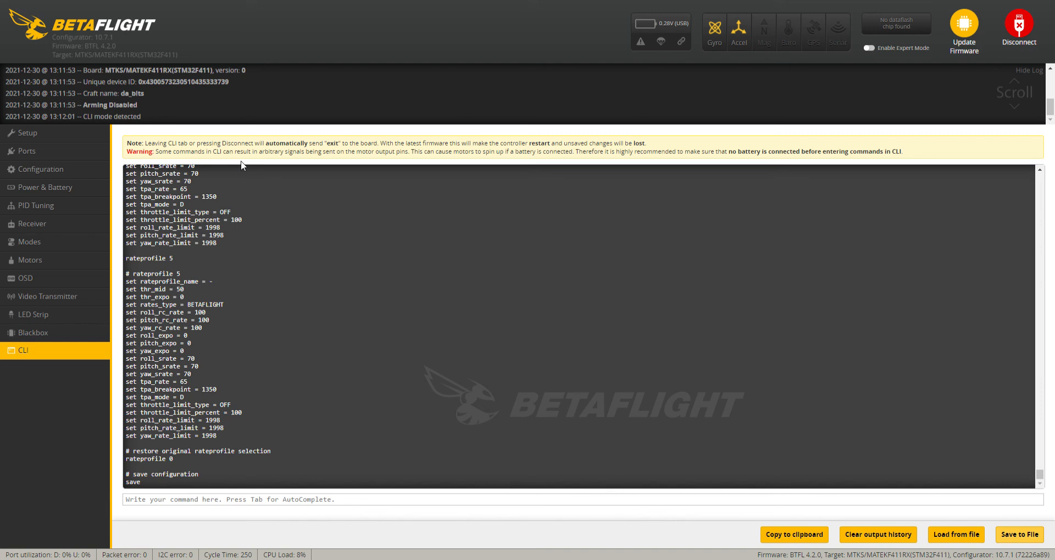
{"action": "mouse_move", "coordinate": [196, 157]}
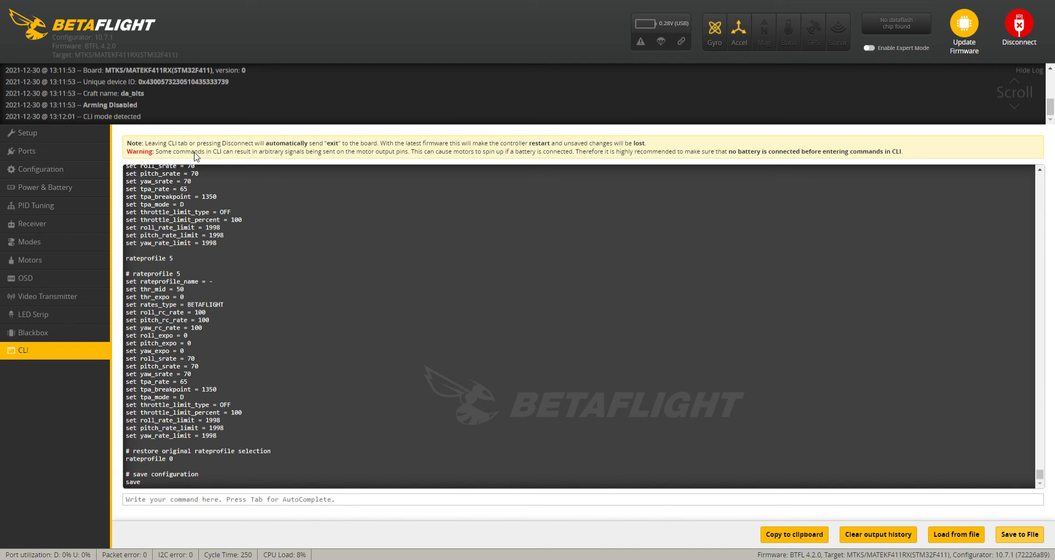
{"action": "mouse_move", "coordinate": [439, 282]}
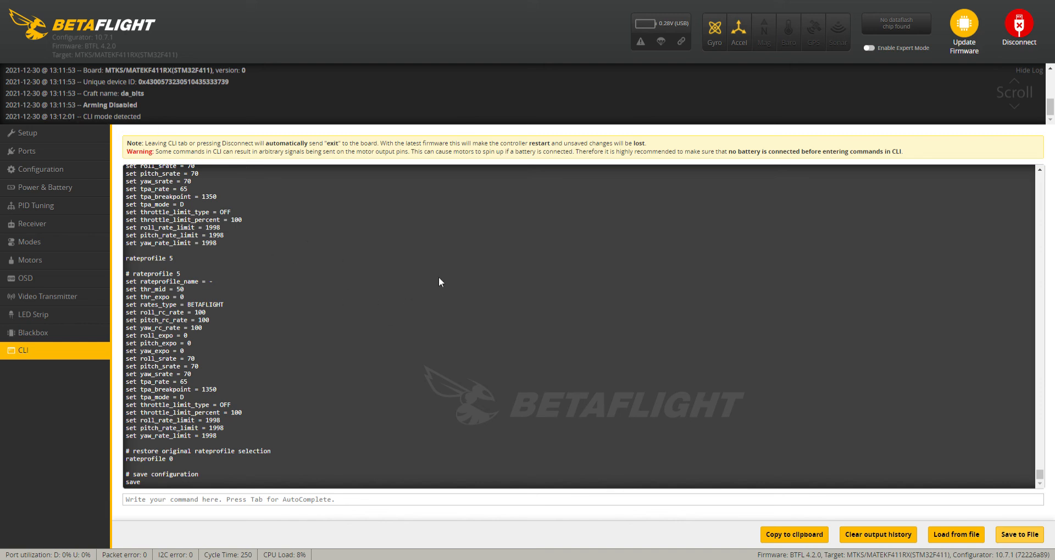
{"action": "mouse_move", "coordinate": [408, 243]}
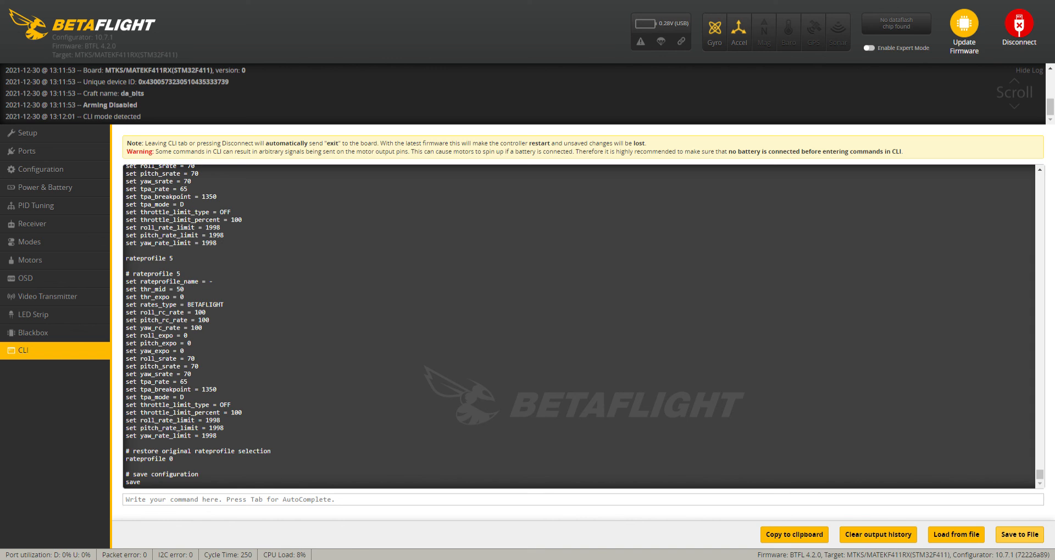
{"action": "mouse_move", "coordinate": [271, 218]}
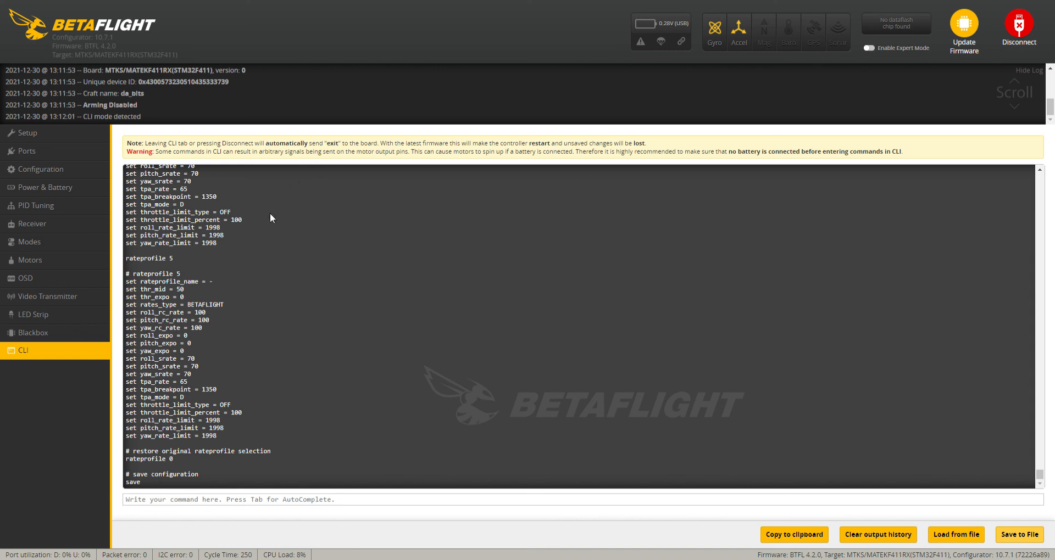
{"action": "mouse_move", "coordinate": [404, 285]}
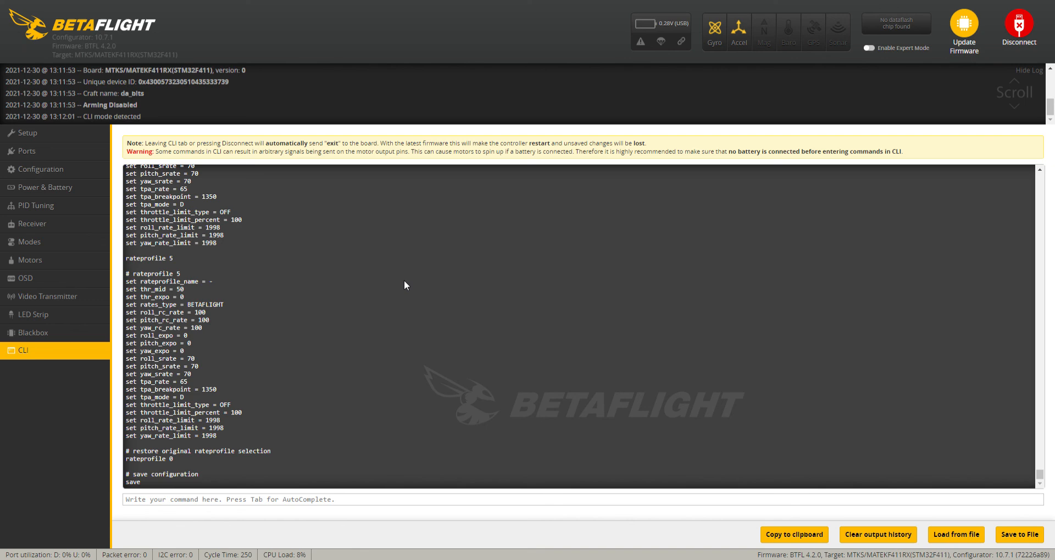
{"action": "mouse_move", "coordinate": [896, 105]}
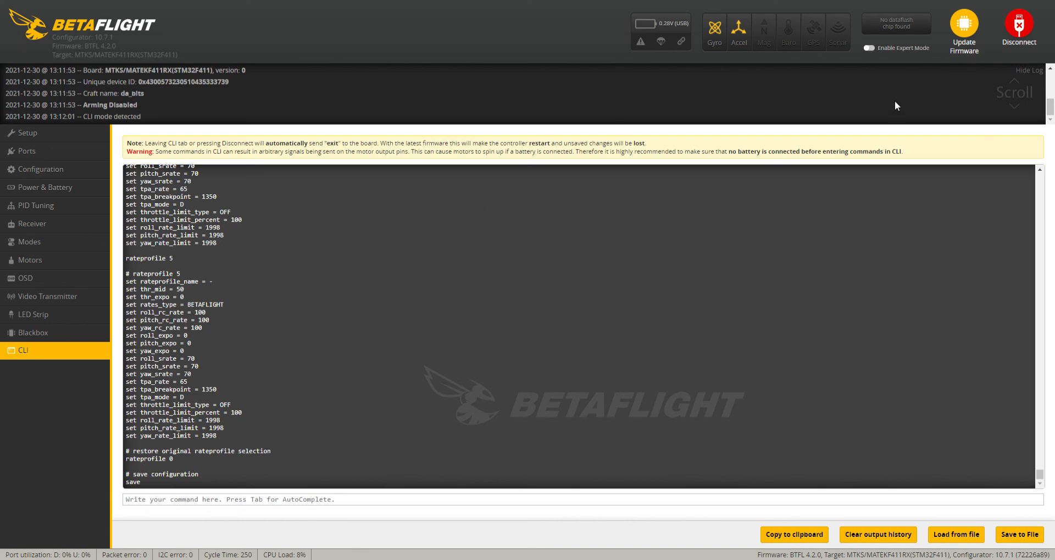